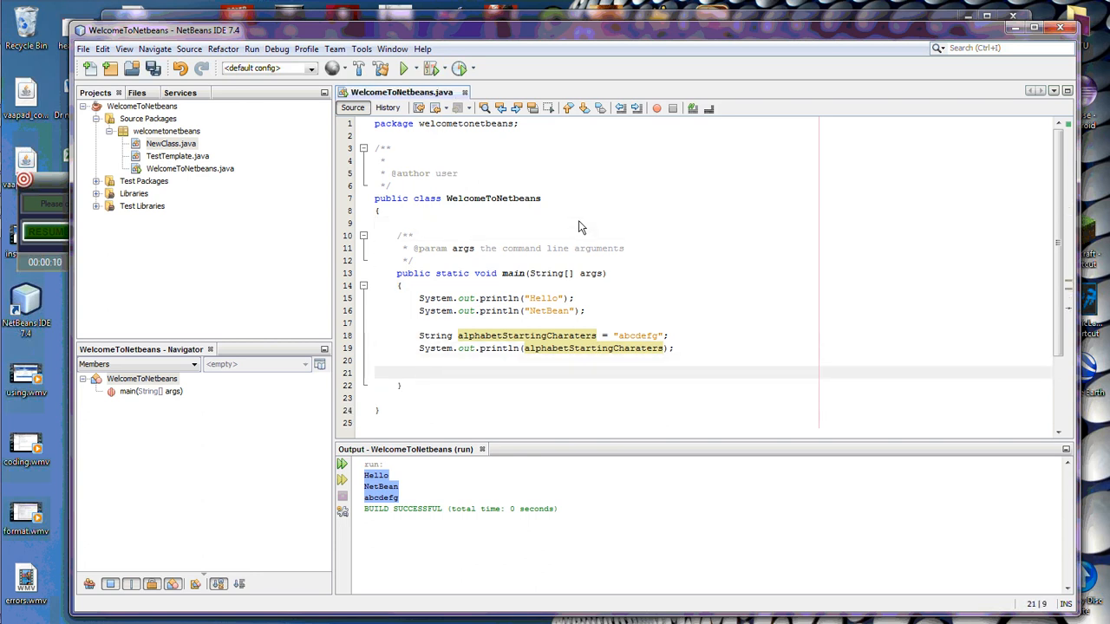
Type string myString = 'test'; on line 21 inside main
text(string myString = 'test';)
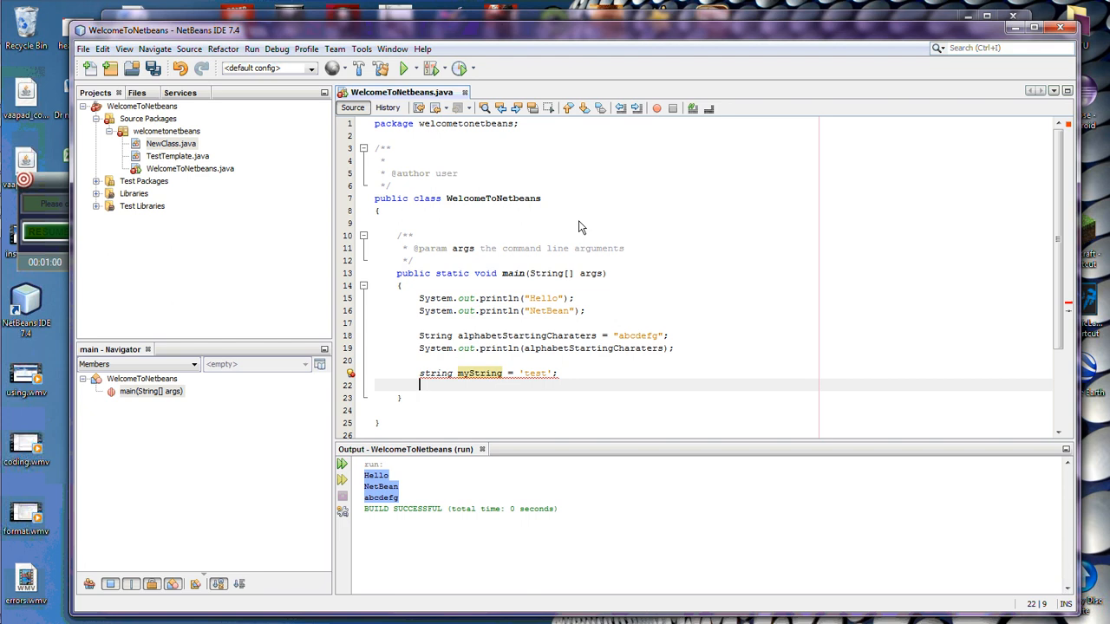
mouse_move(473, 249)
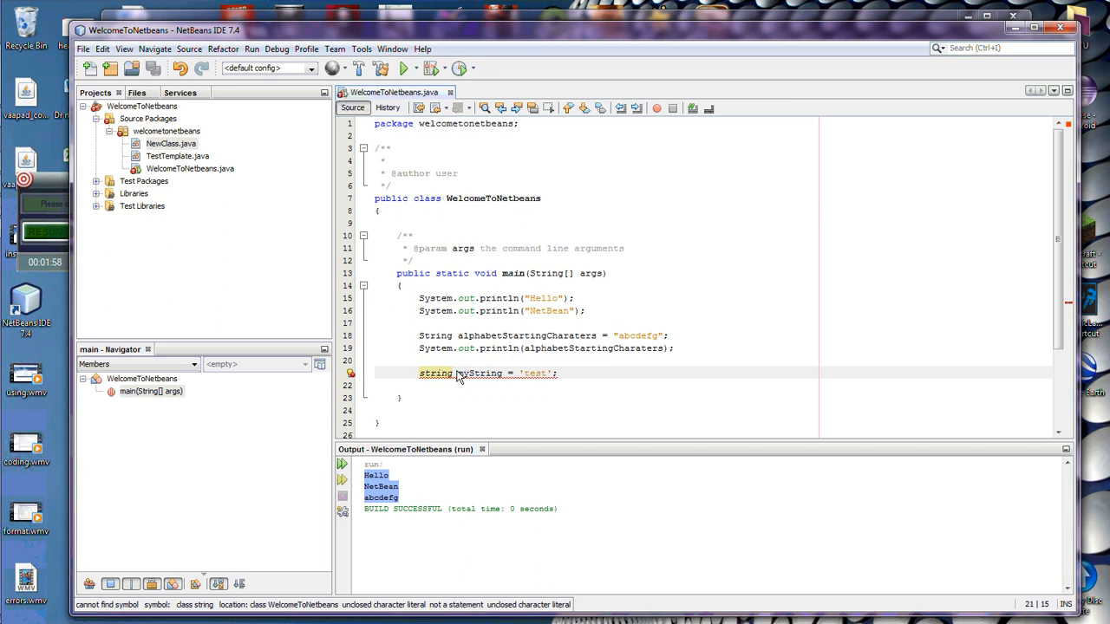
mouse_move(444, 375)
text(S)
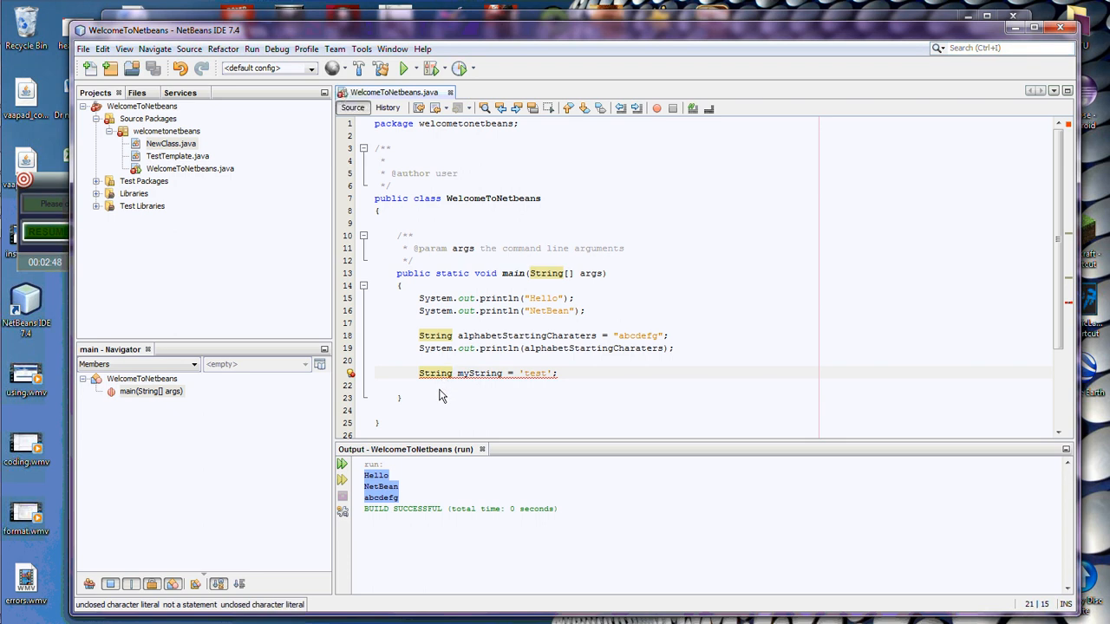
mouse_move(437, 375)
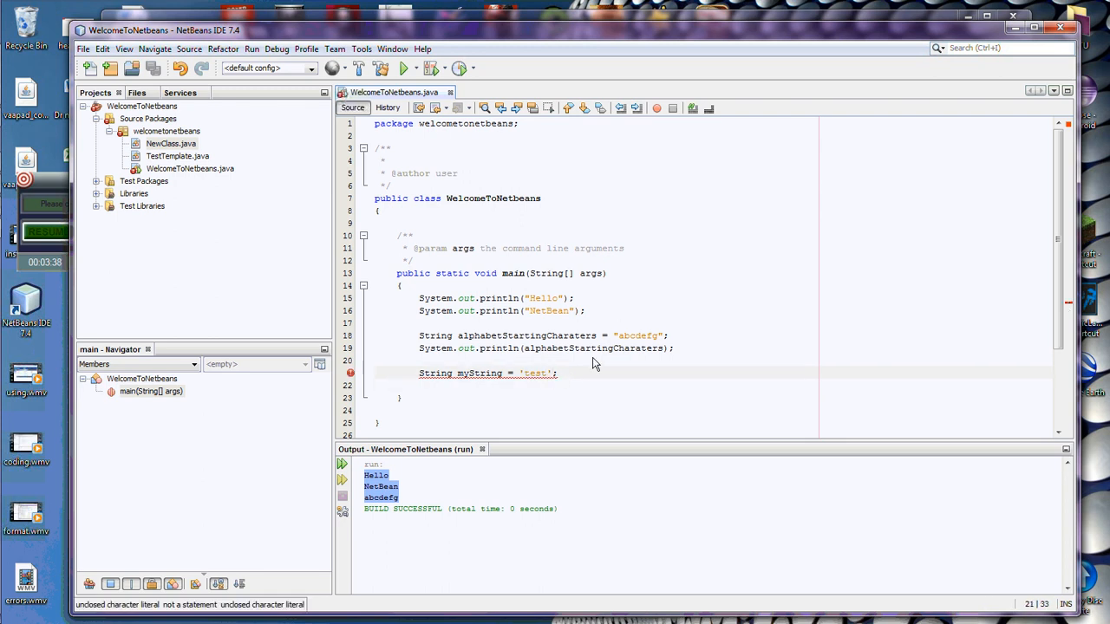
mouse_move(536, 381)
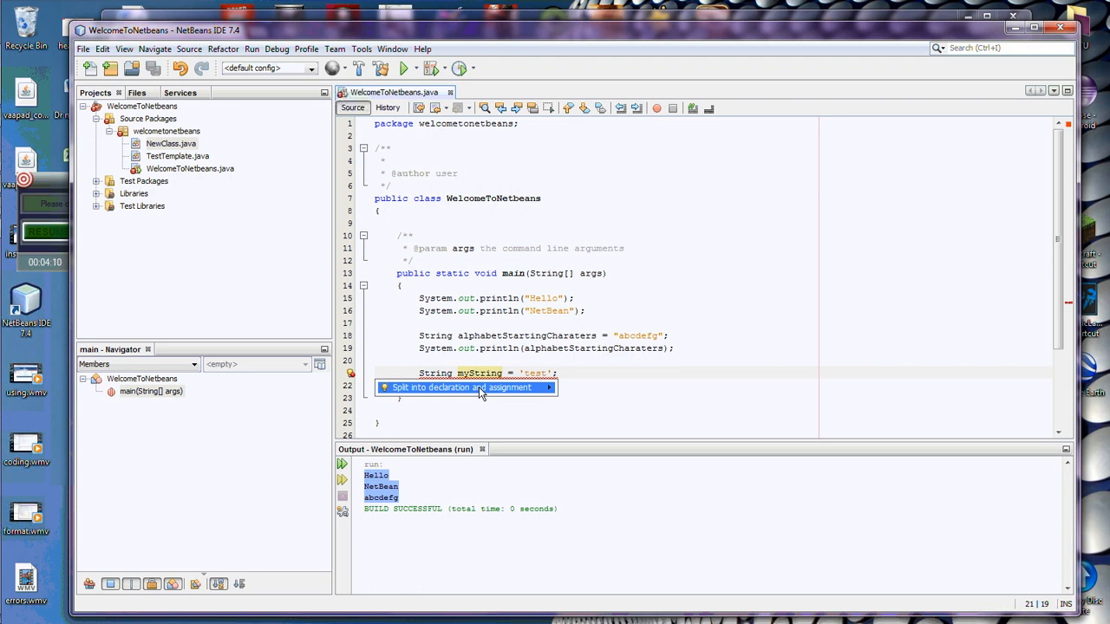
Dismiss the lightbulb hint on the myString line
click(461, 388)
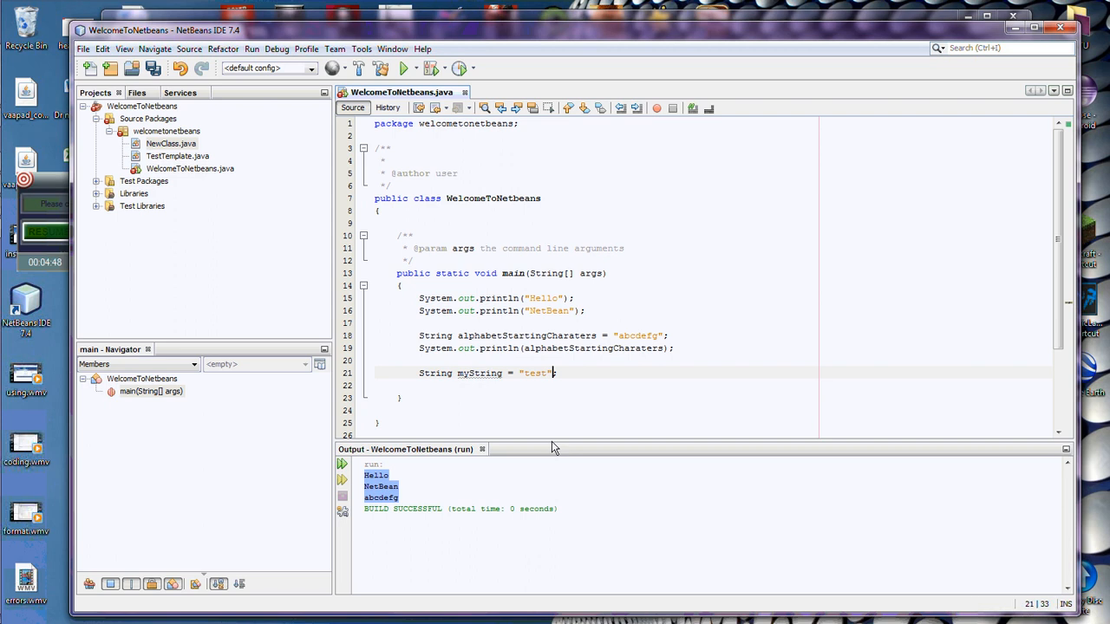
End the myString statement with a semicolon
text(;)
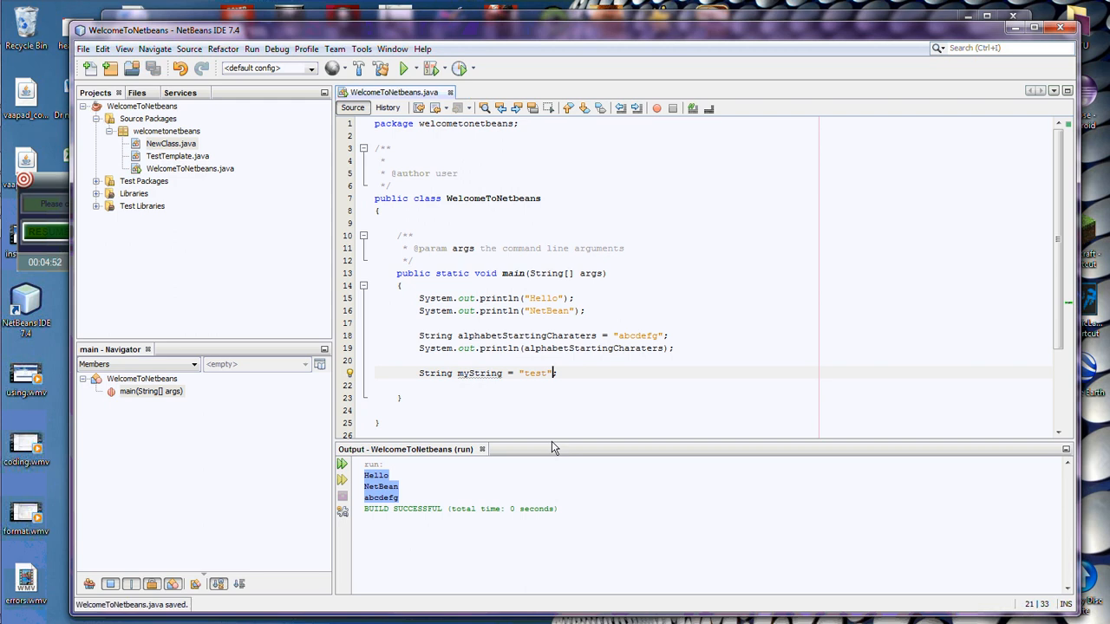
text(;)
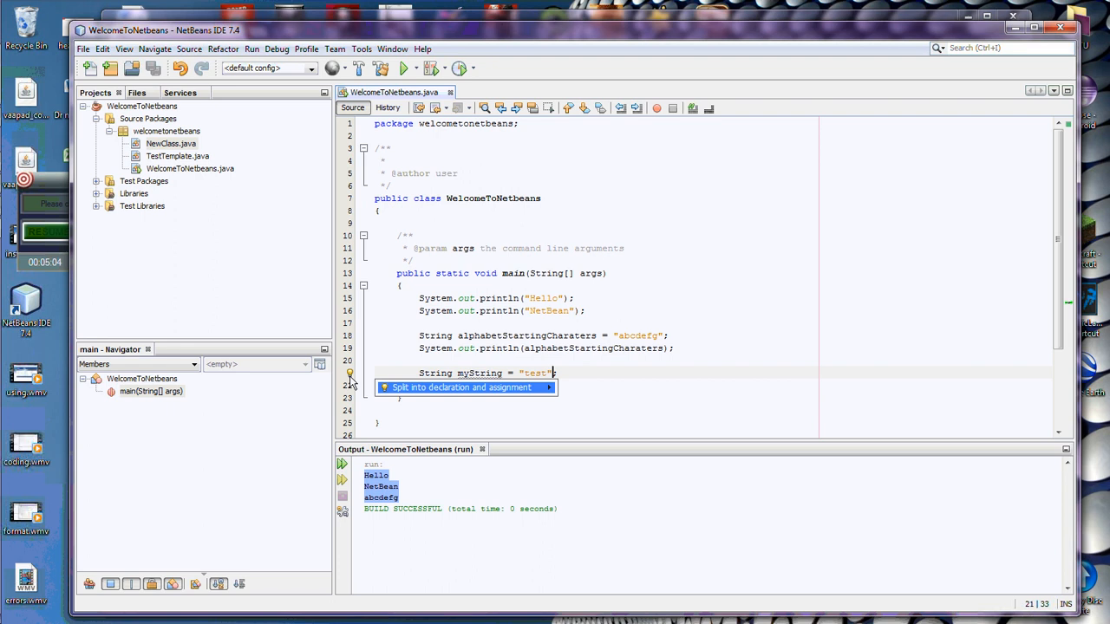
Apply the declaration/assignment split, delete both lines, and retype String myString = "test";
click(460, 387)
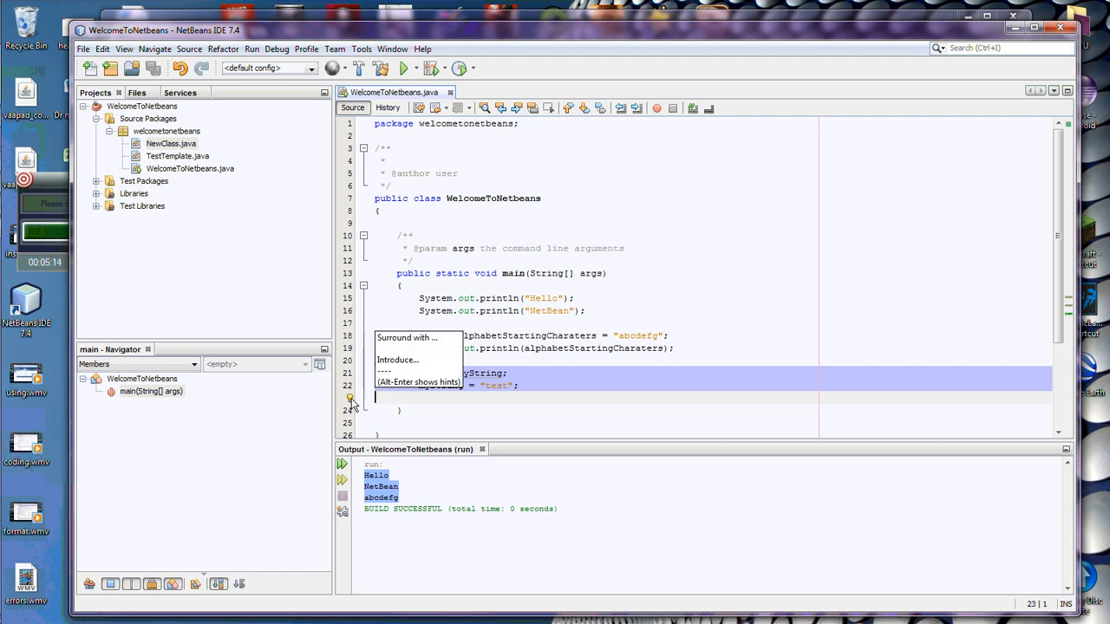
key(Escape)
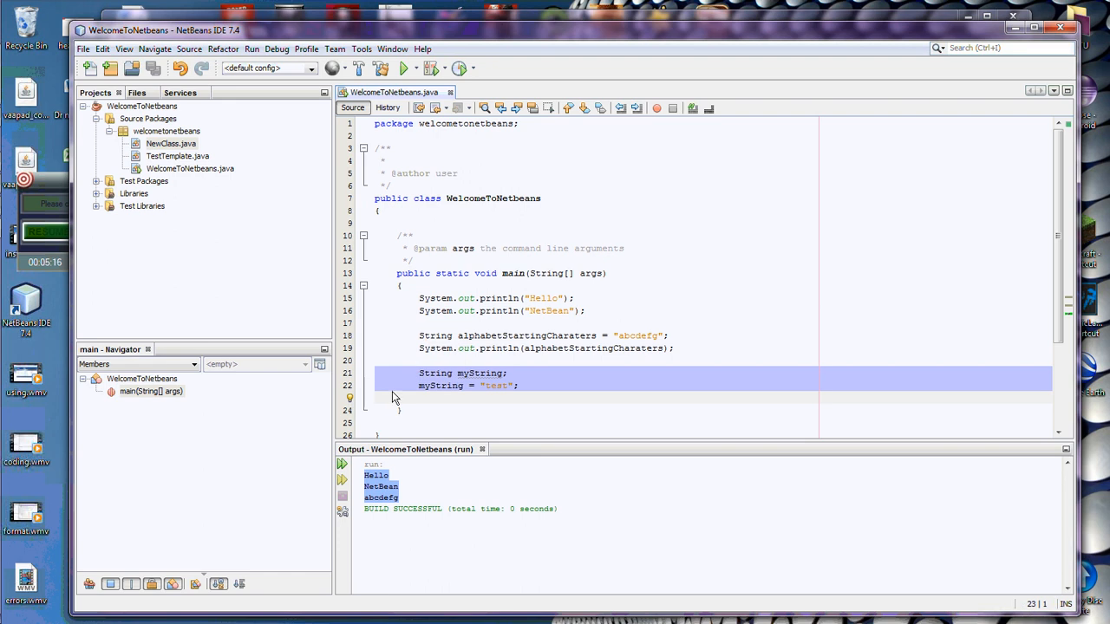
key(Delete)
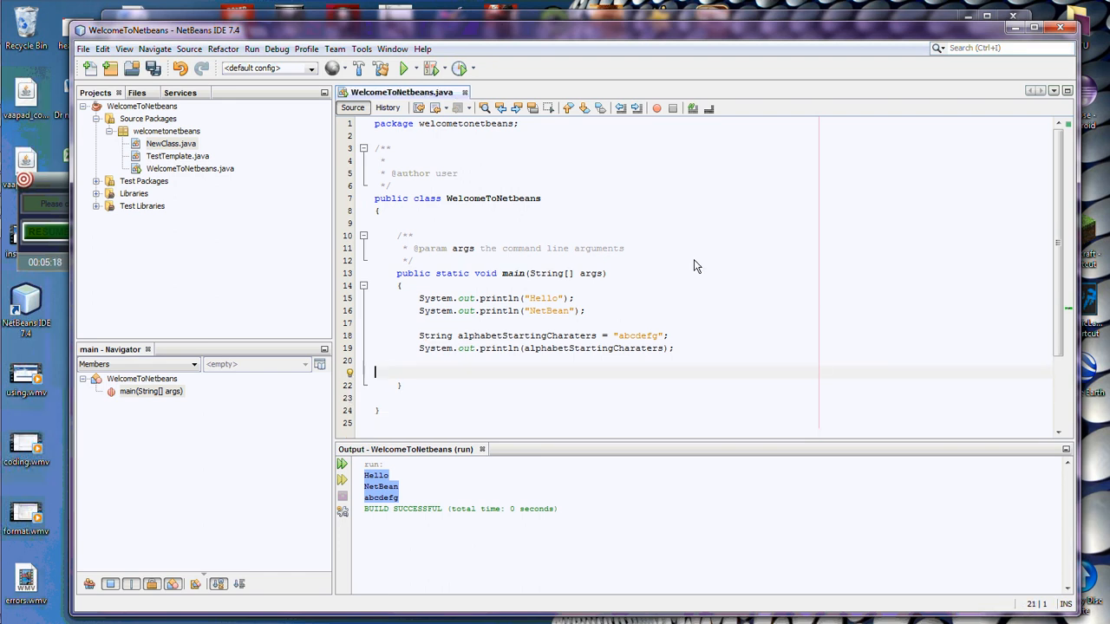
text(String myString = "test";)
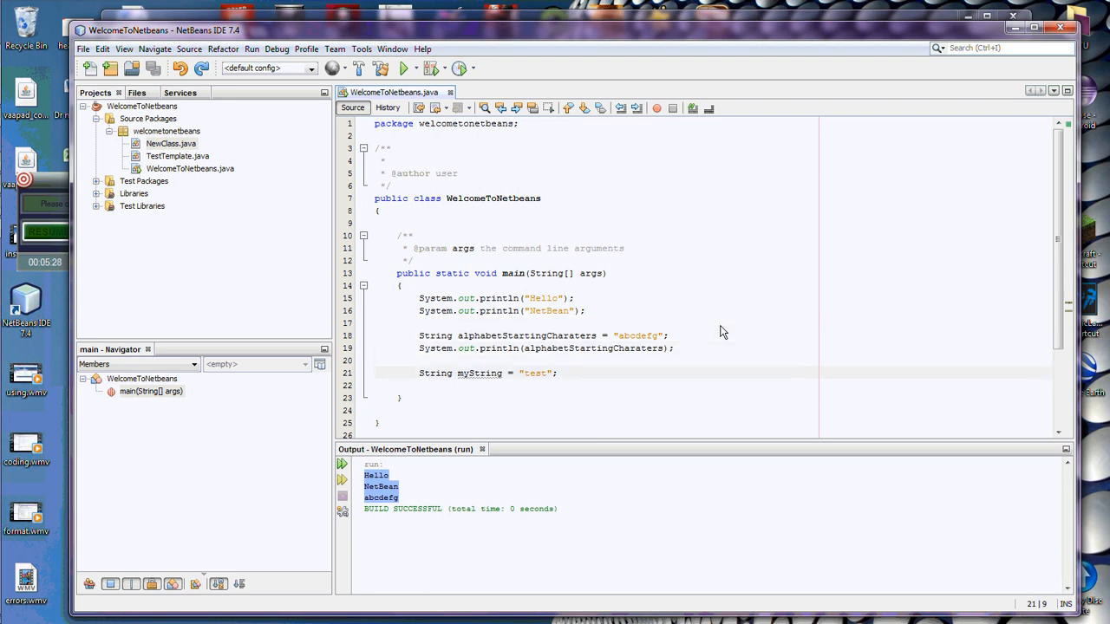
Type string foo; on a new line below myString
text(string foo;)
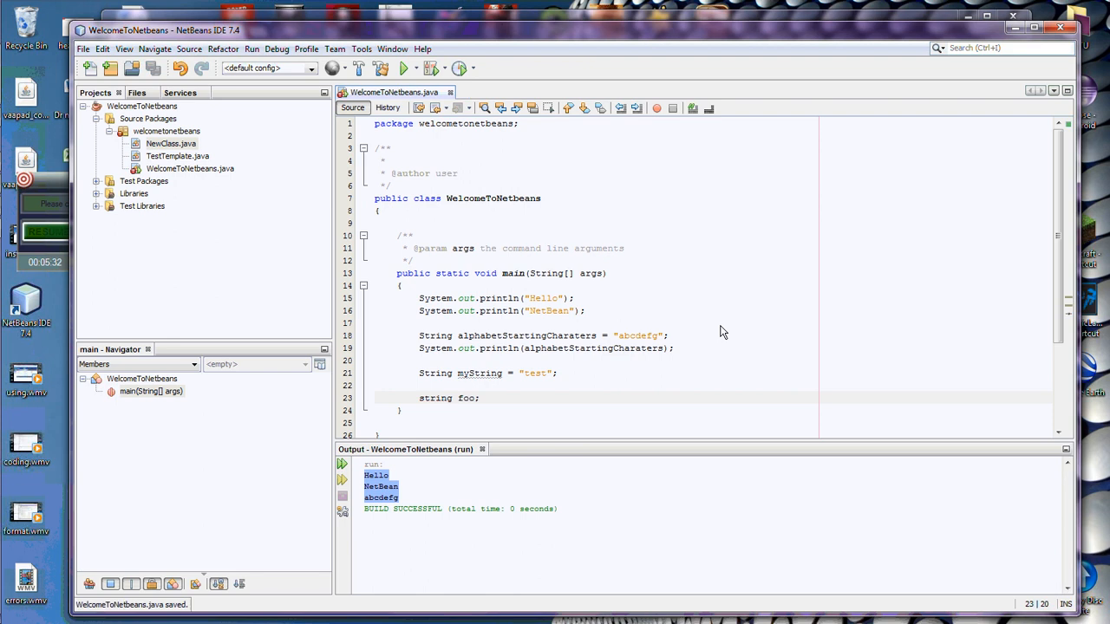
mouse_move(438, 400)
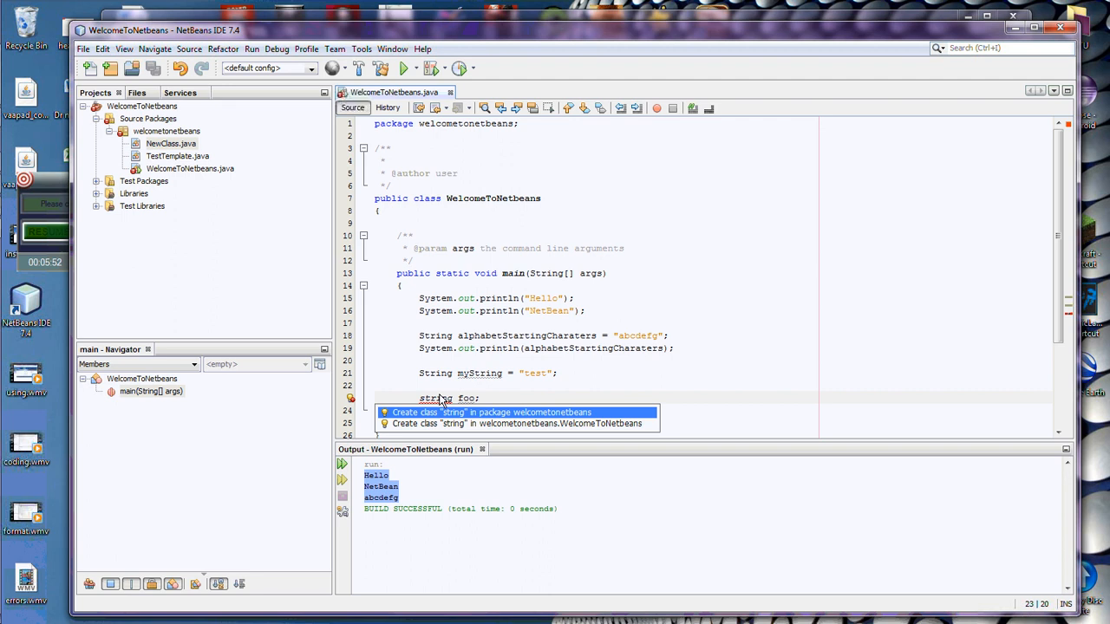
mouse_move(451, 423)
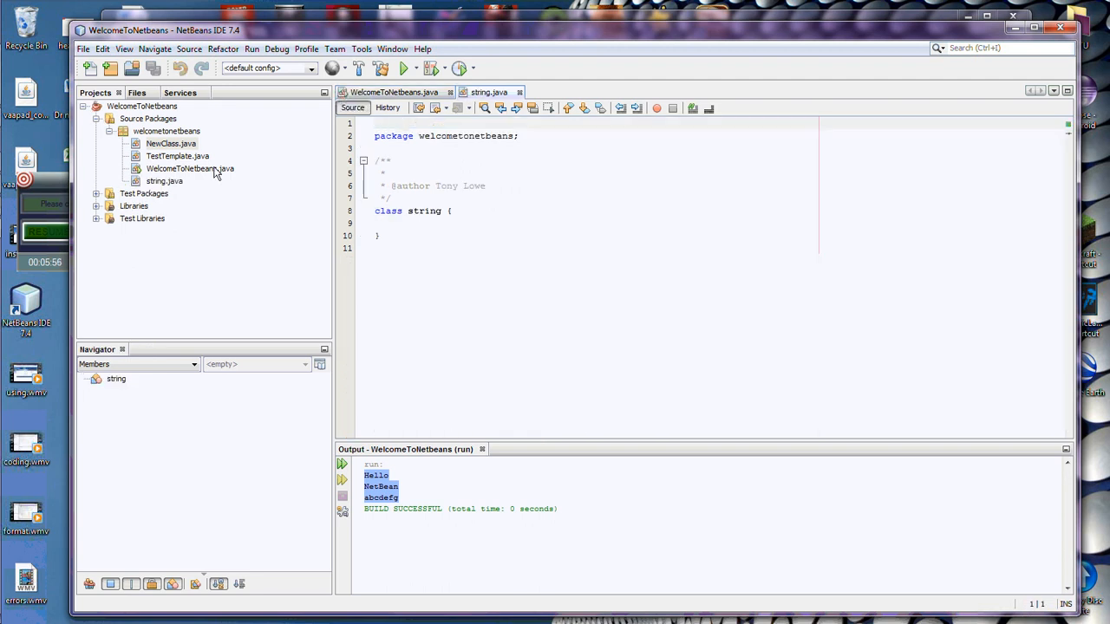
Inspect the generated string.java class body, then close its editor tab
click(163, 181)
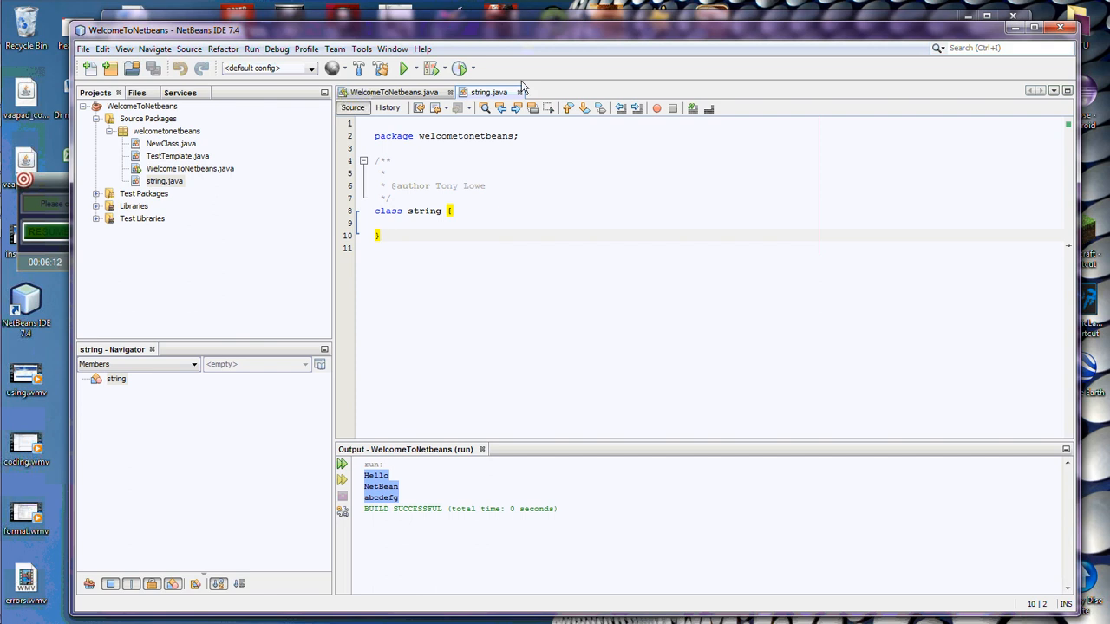
click(388, 92)
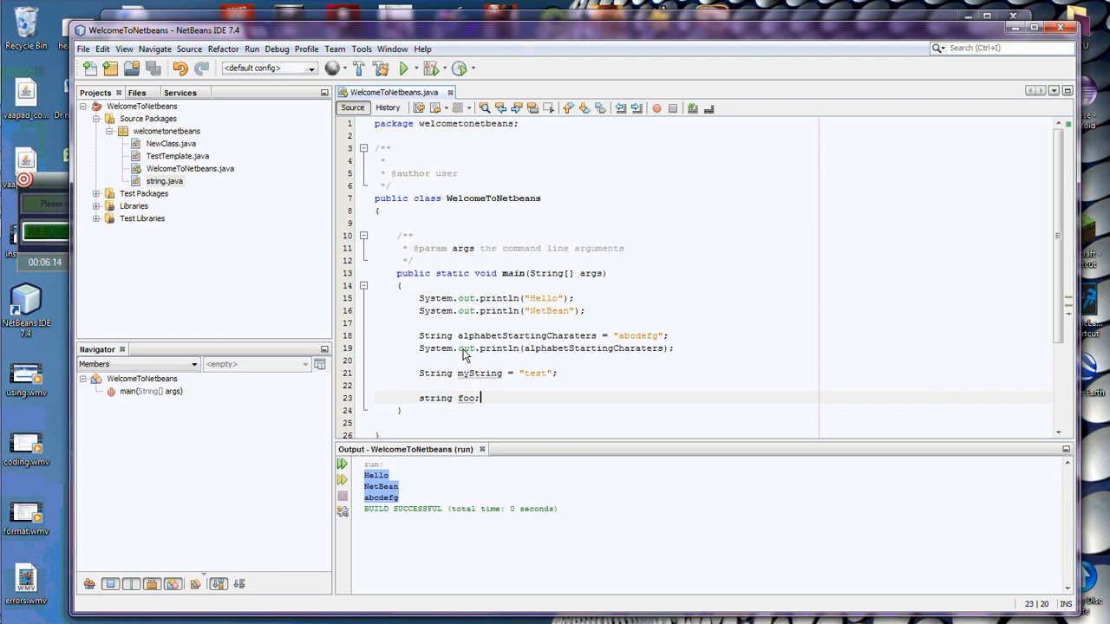
mouse_move(492, 407)
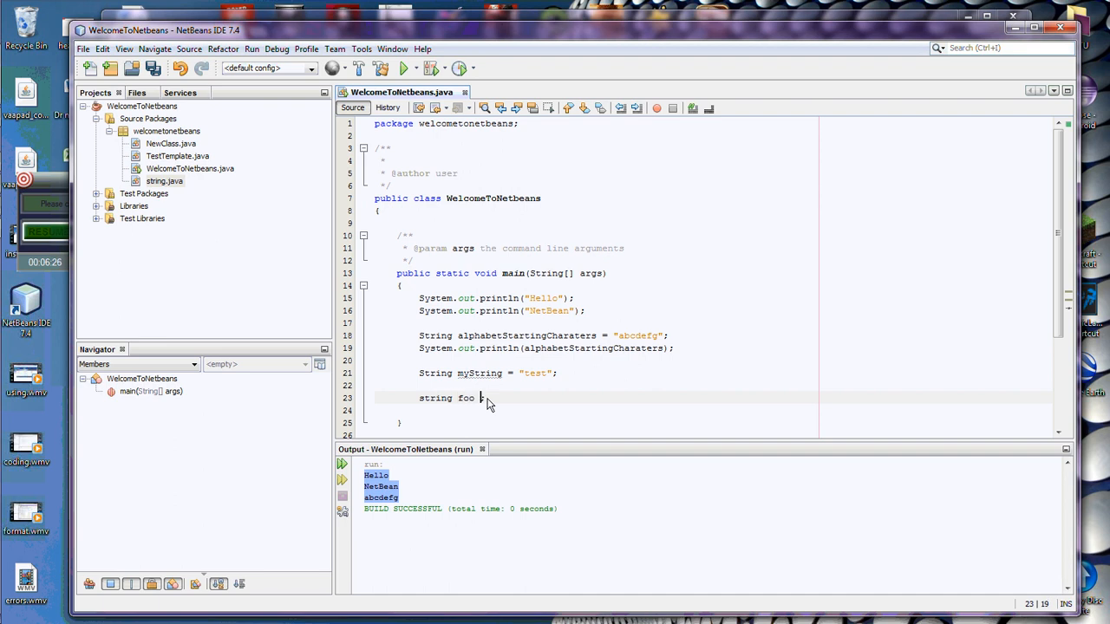
Change line 23 to string foo = "test"; and inspect its error marker
text(= "test";)
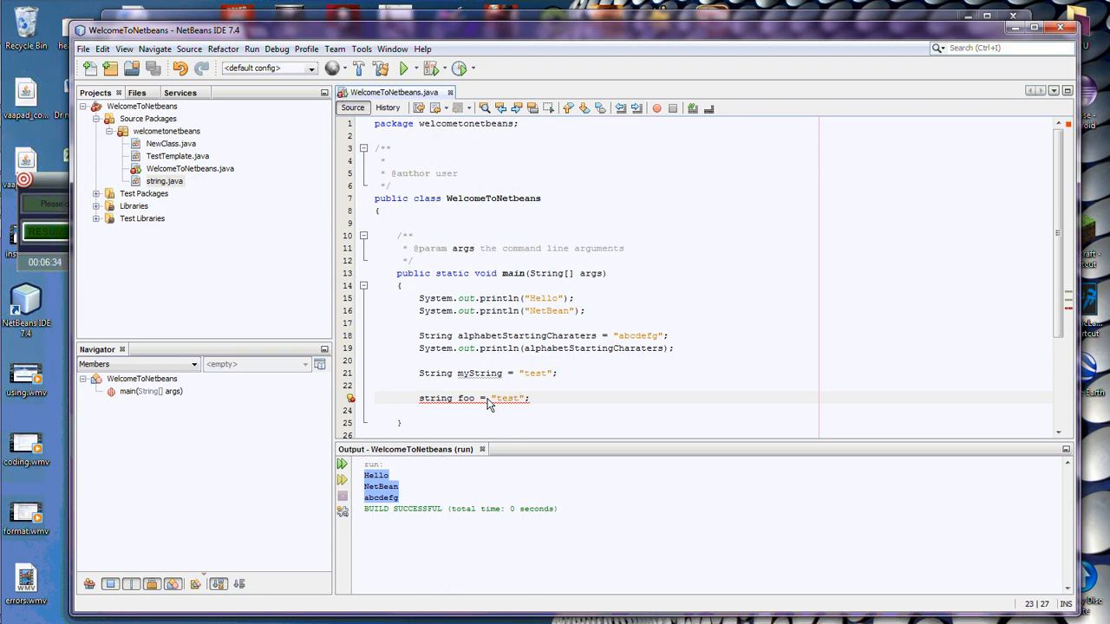
click(516, 398)
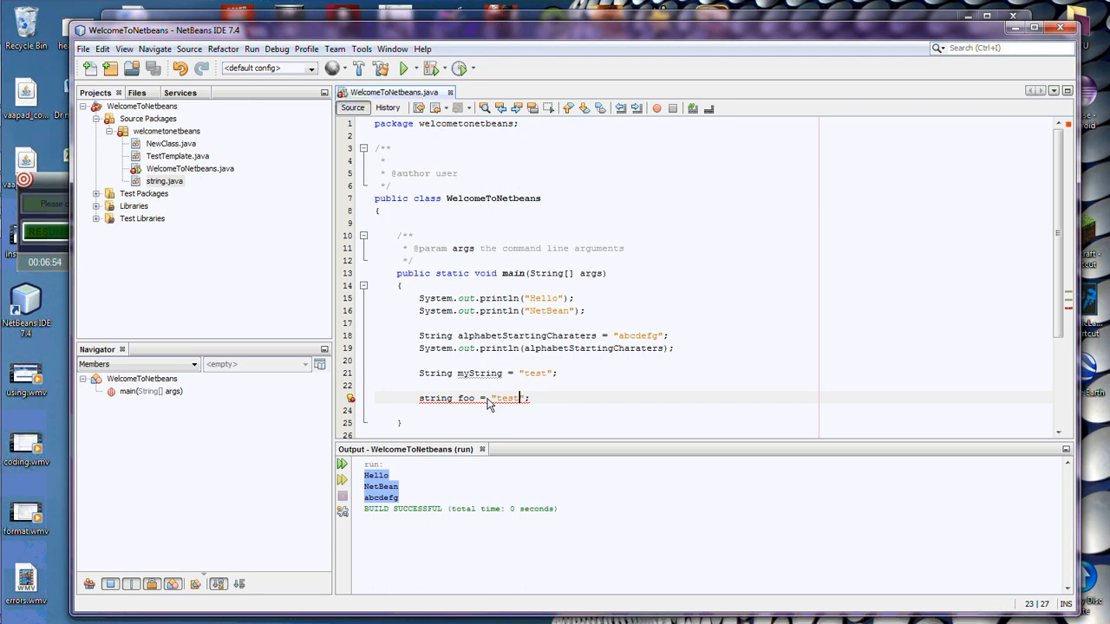
mouse_move(522, 312)
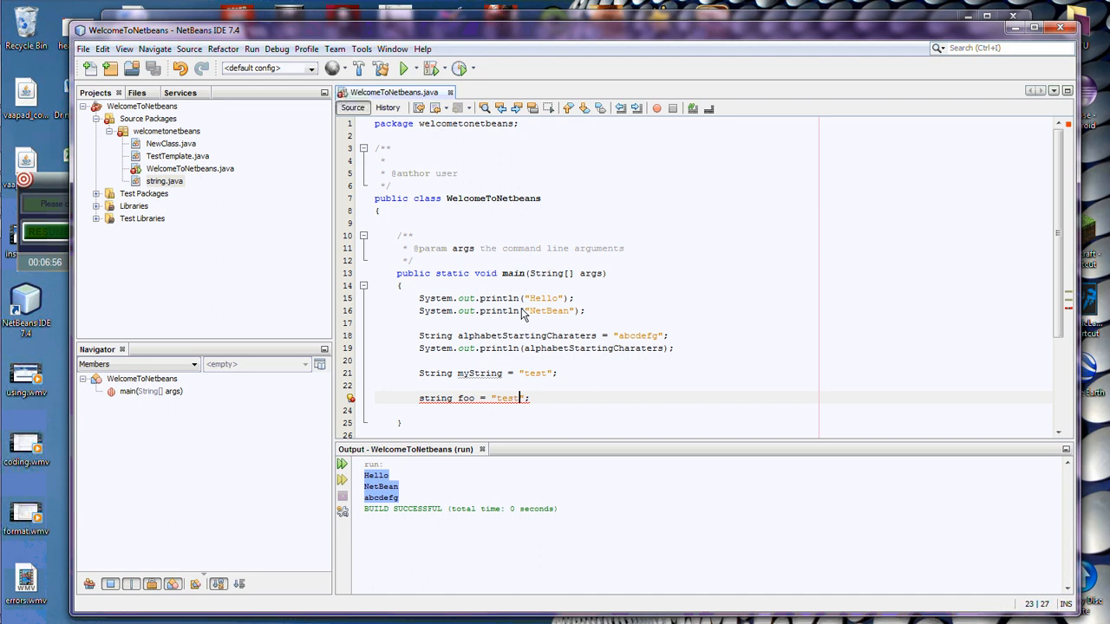
mouse_move(514, 318)
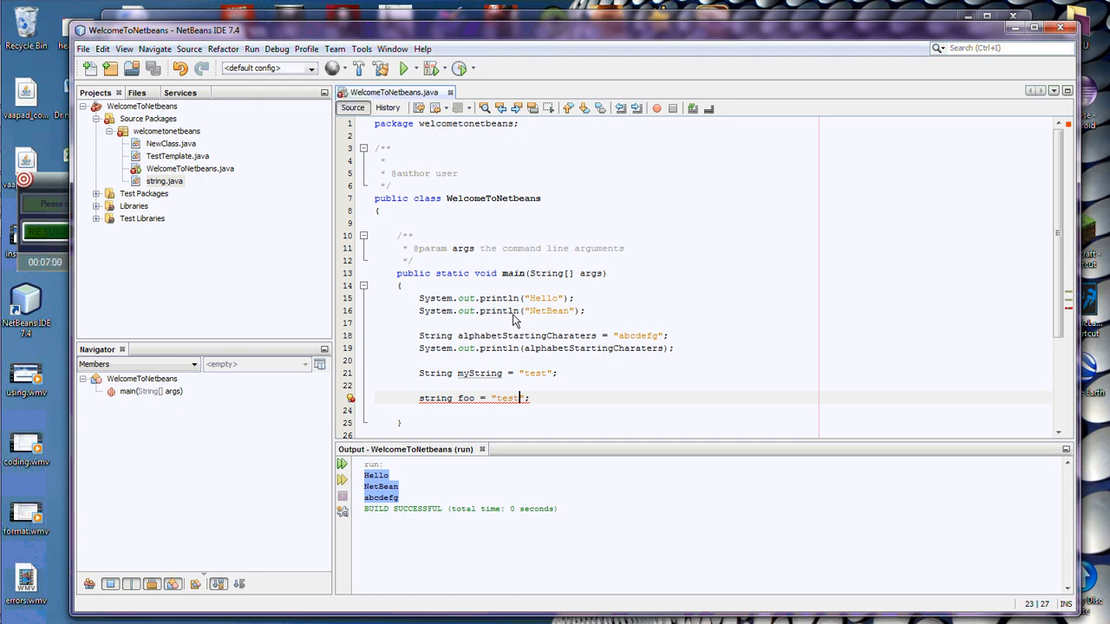
mouse_move(148, 237)
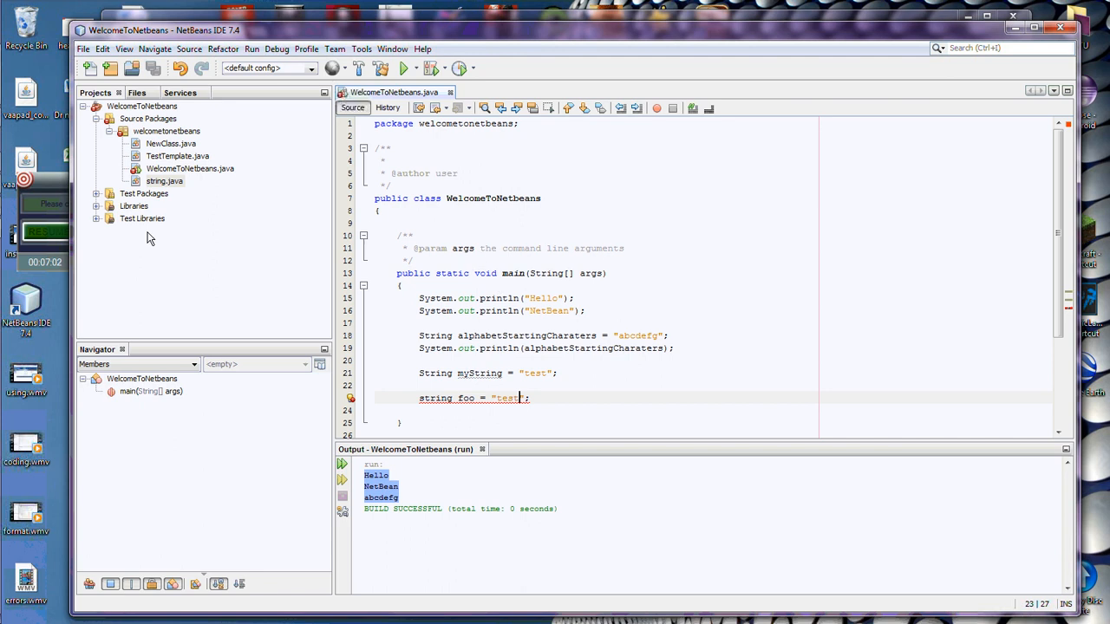